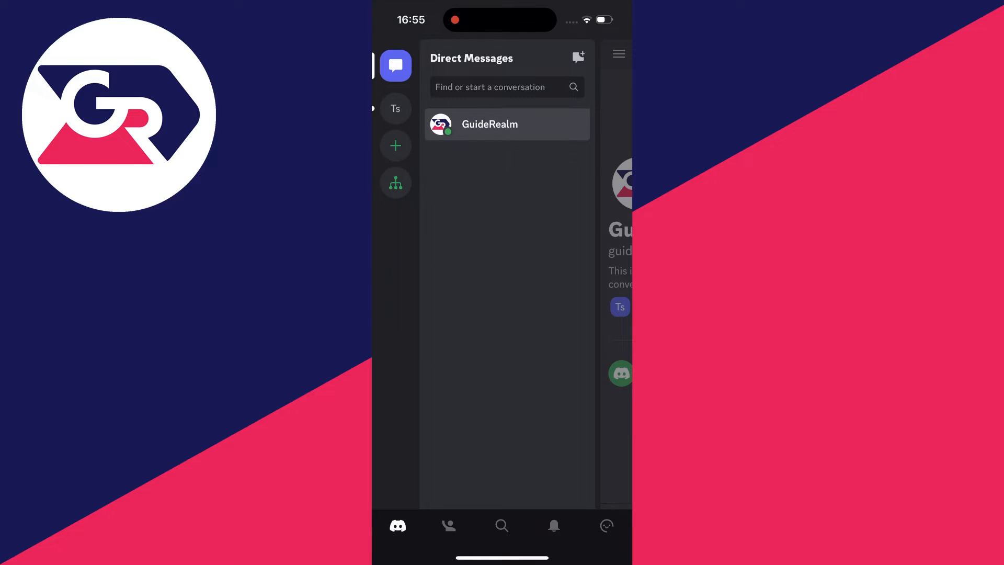
click(395, 108)
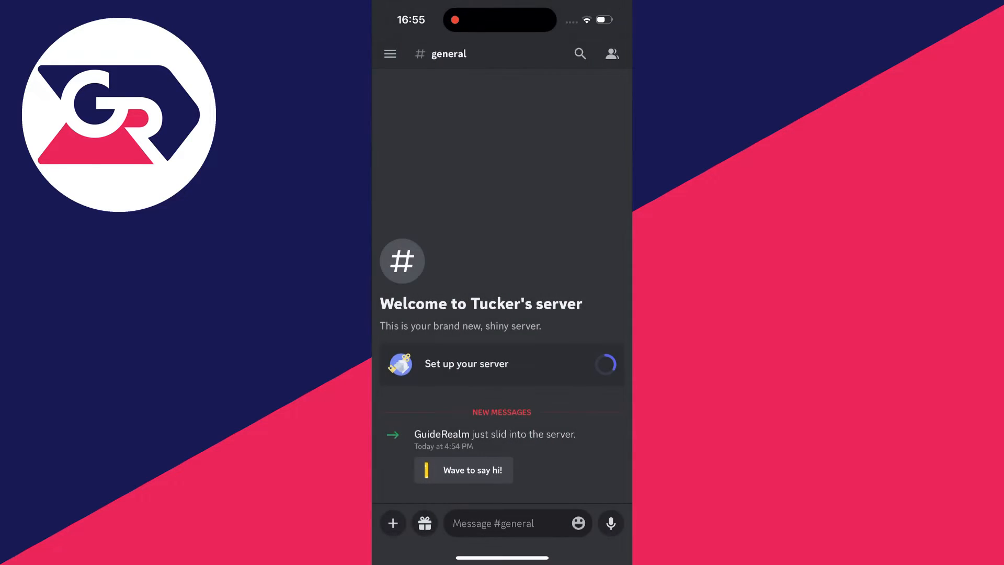
click(389, 53)
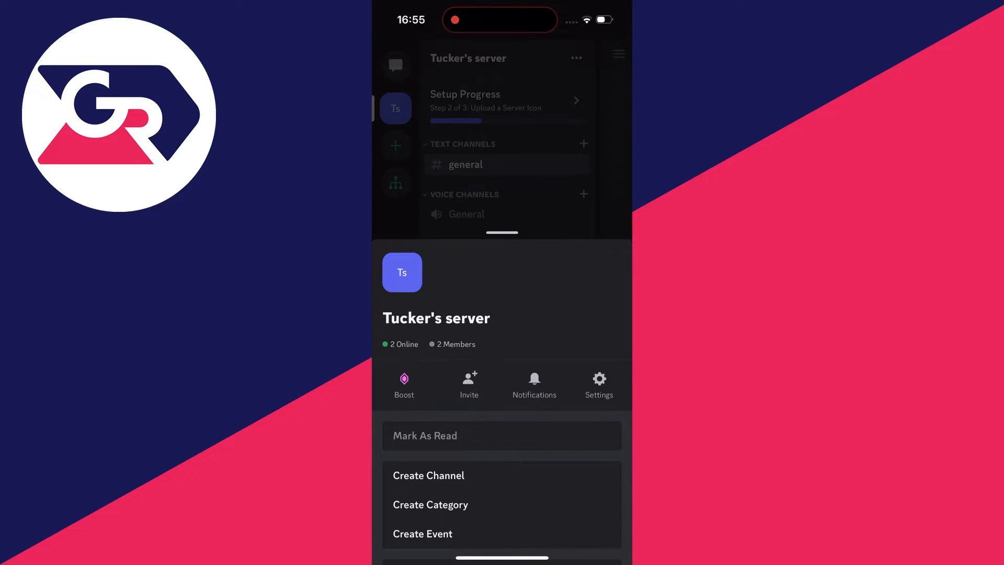
click(598, 385)
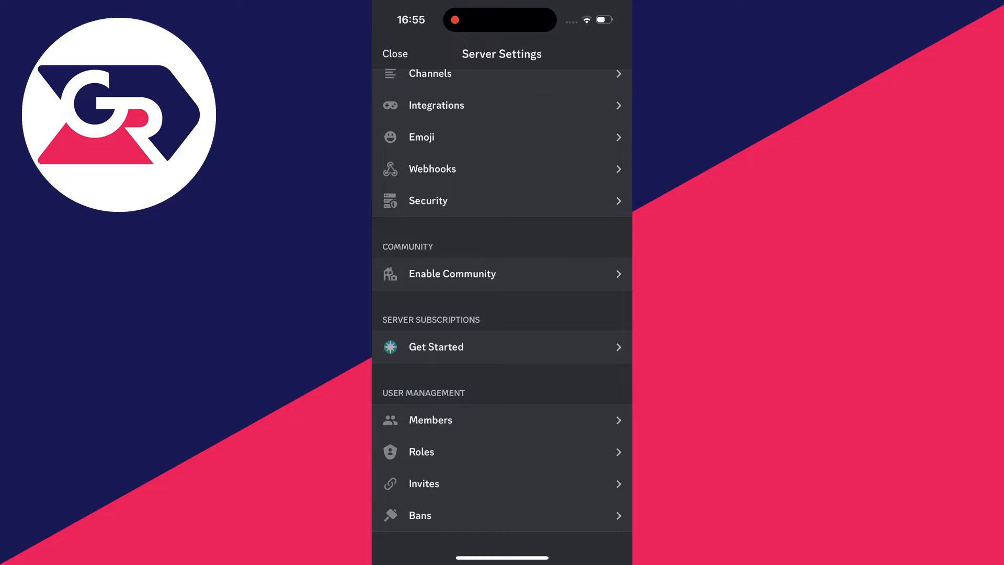
click(430, 419)
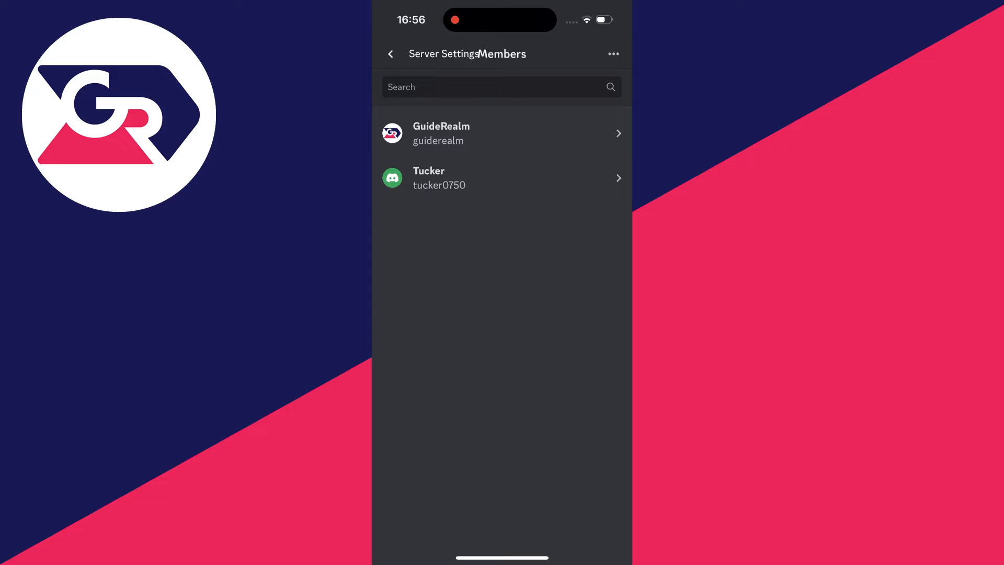
click(440, 133)
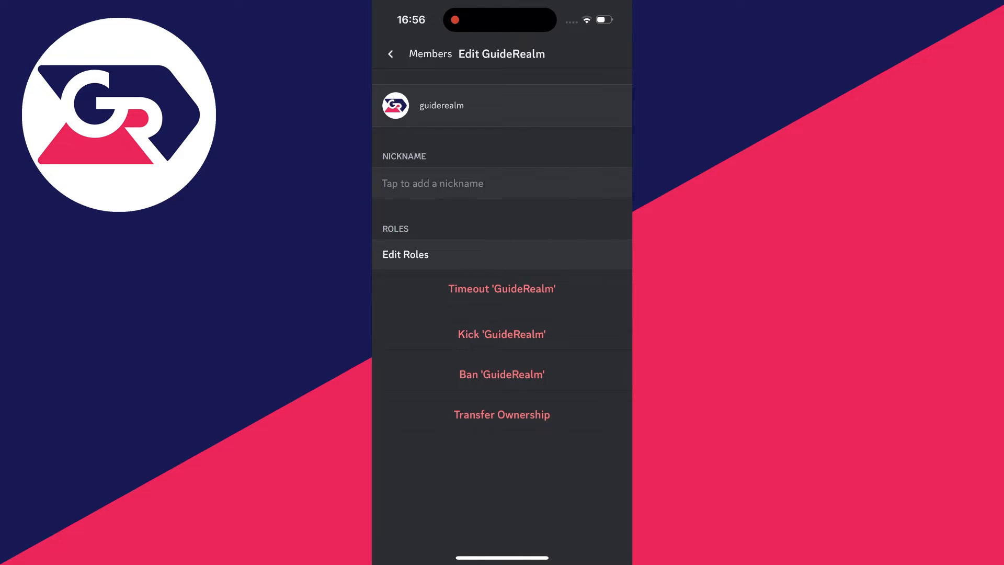
click(501, 414)
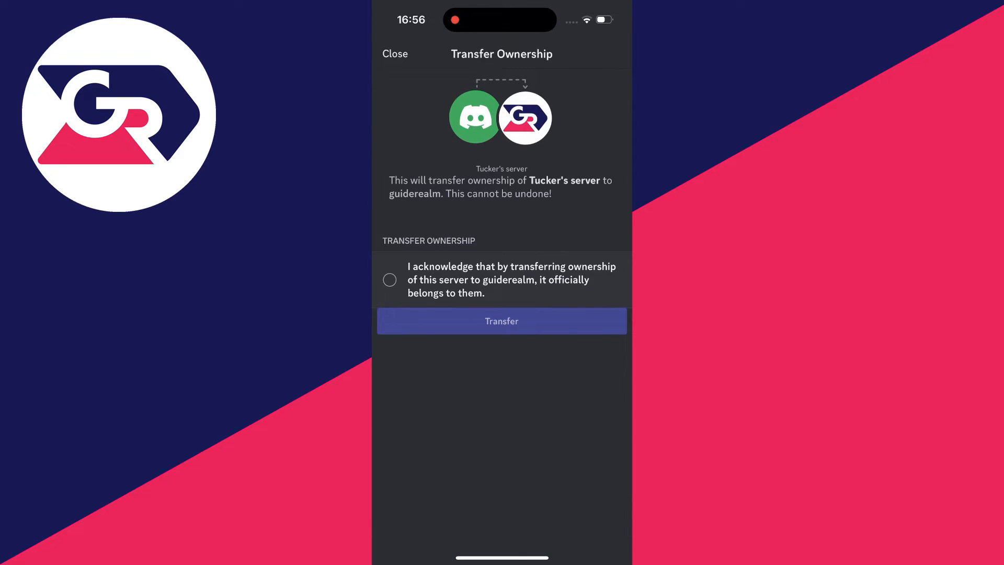
click(389, 279)
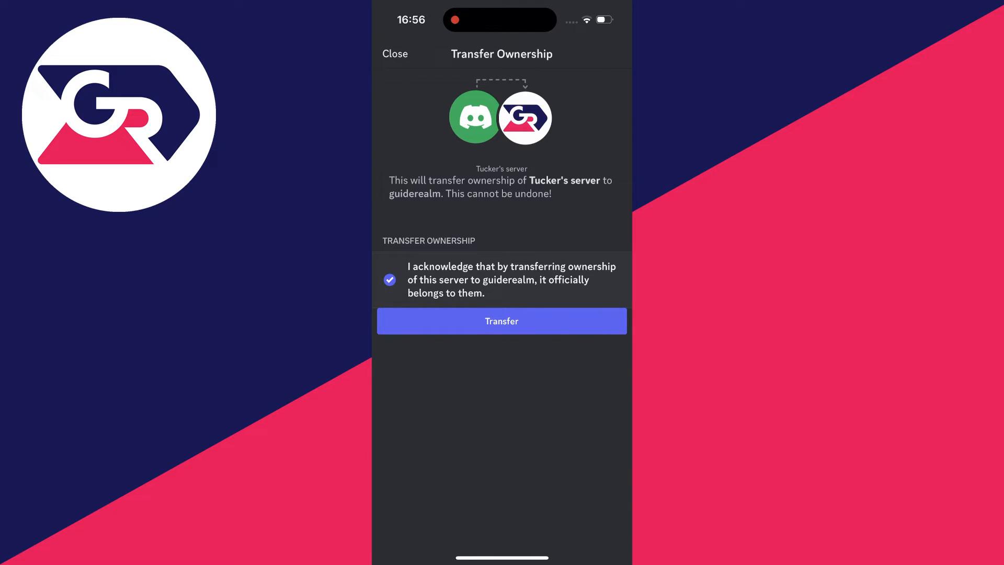
click(502, 321)
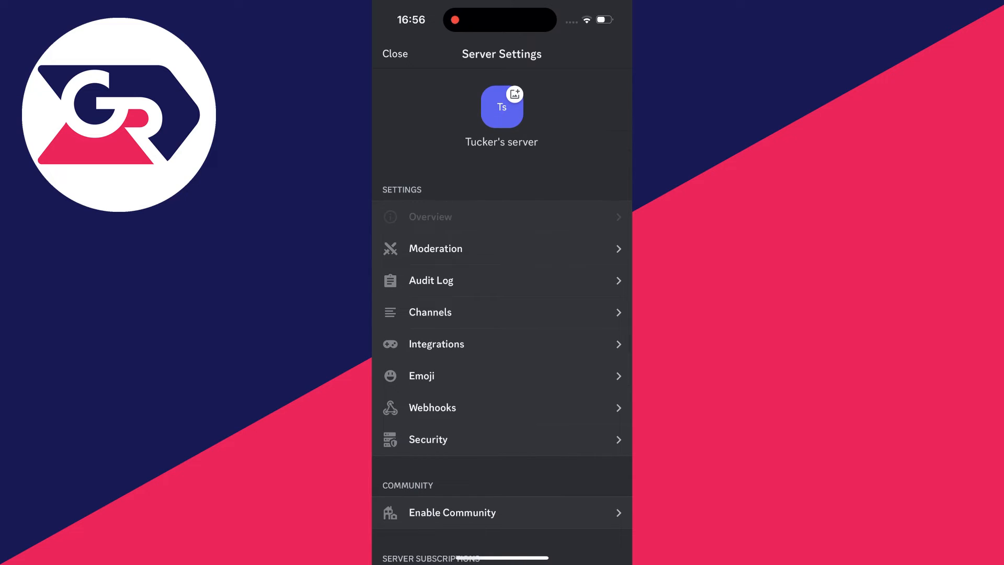
click(430, 217)
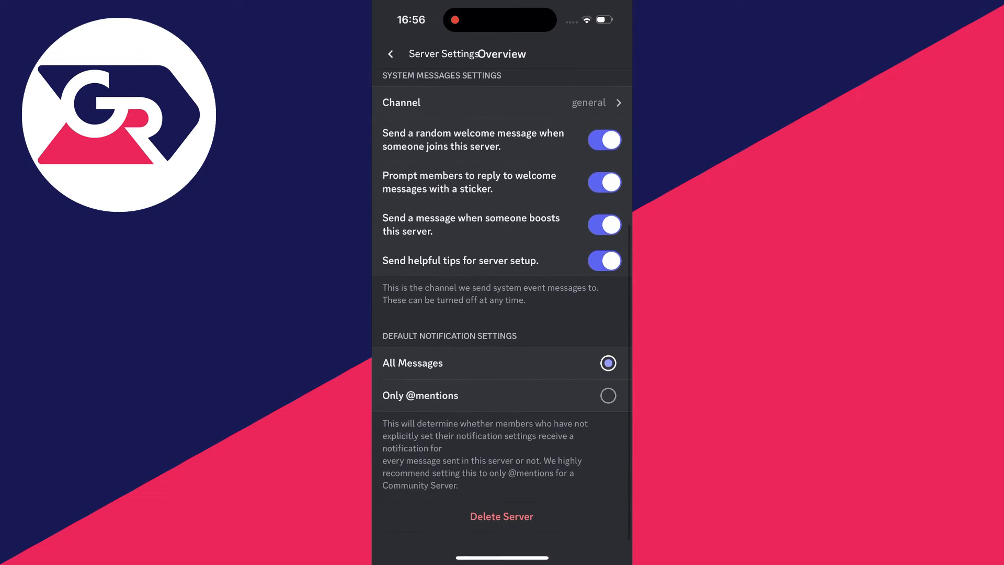
click(390, 54)
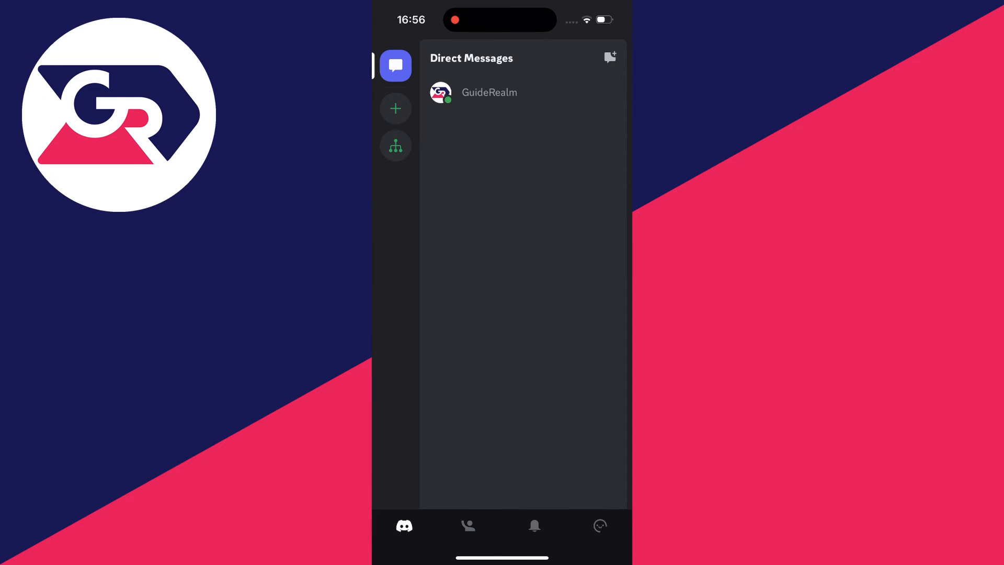
Step: Open Account settings from the profile and scroll to Delete Account
click(488, 92)
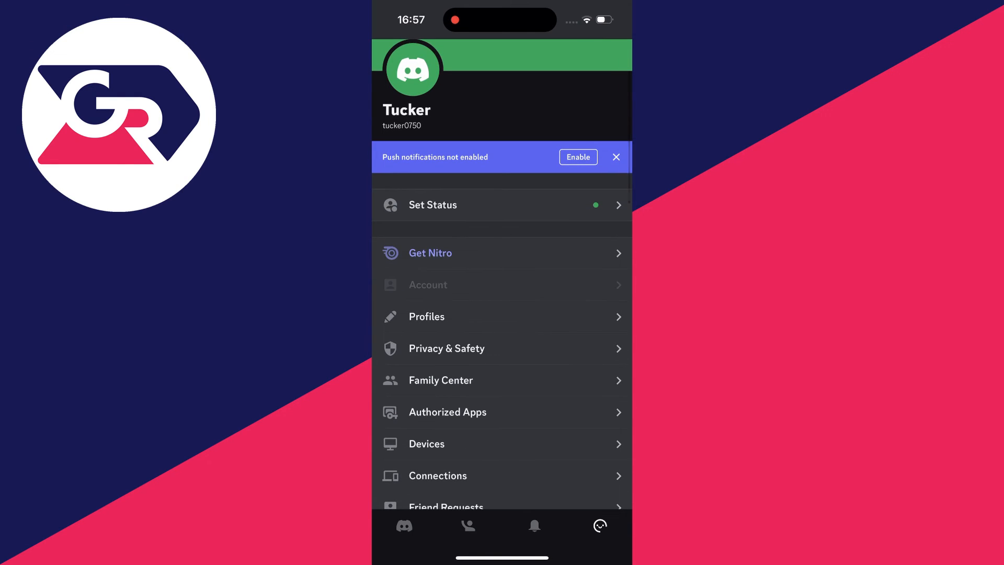
click(427, 284)
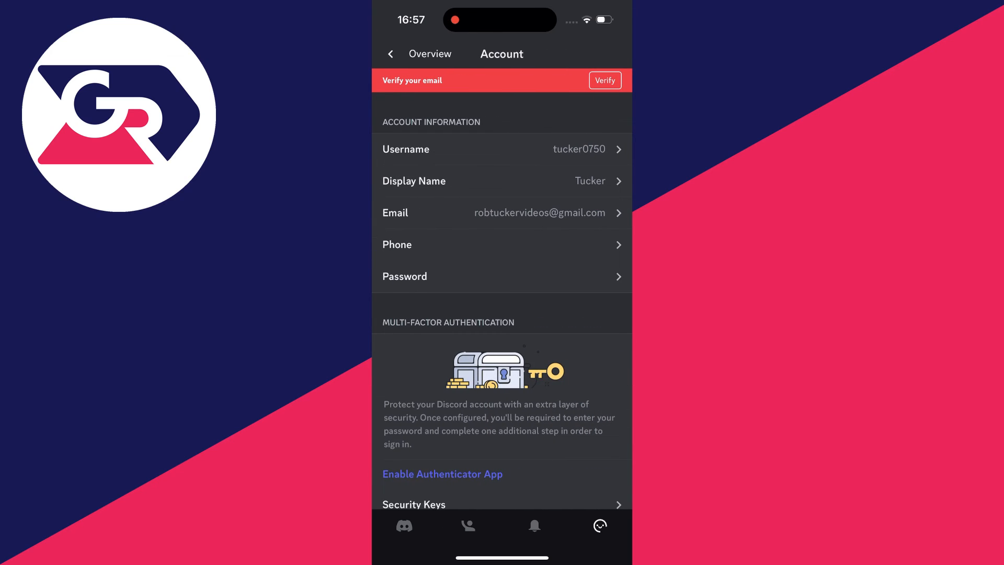
scroll(down, 3)
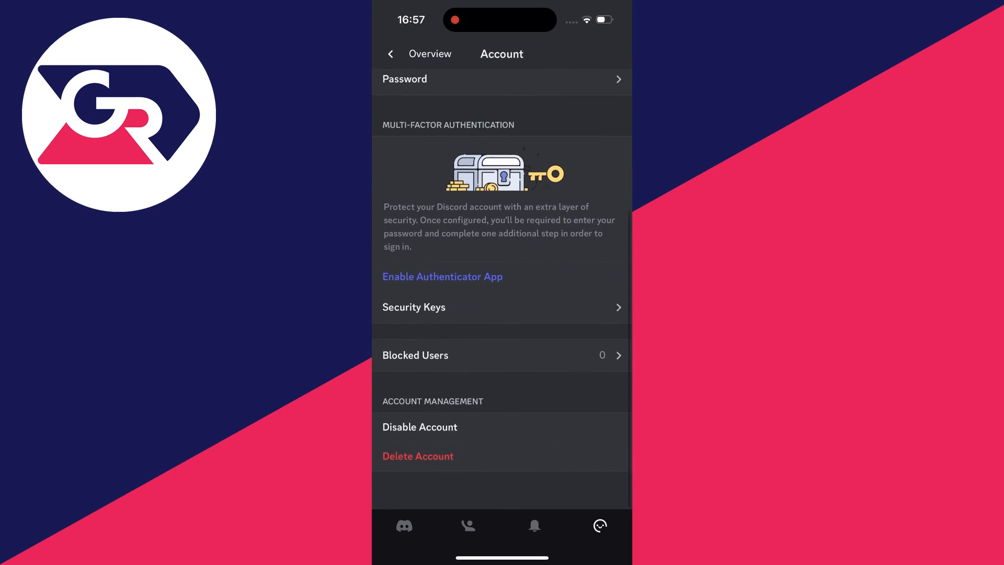
scroll(down, 3)
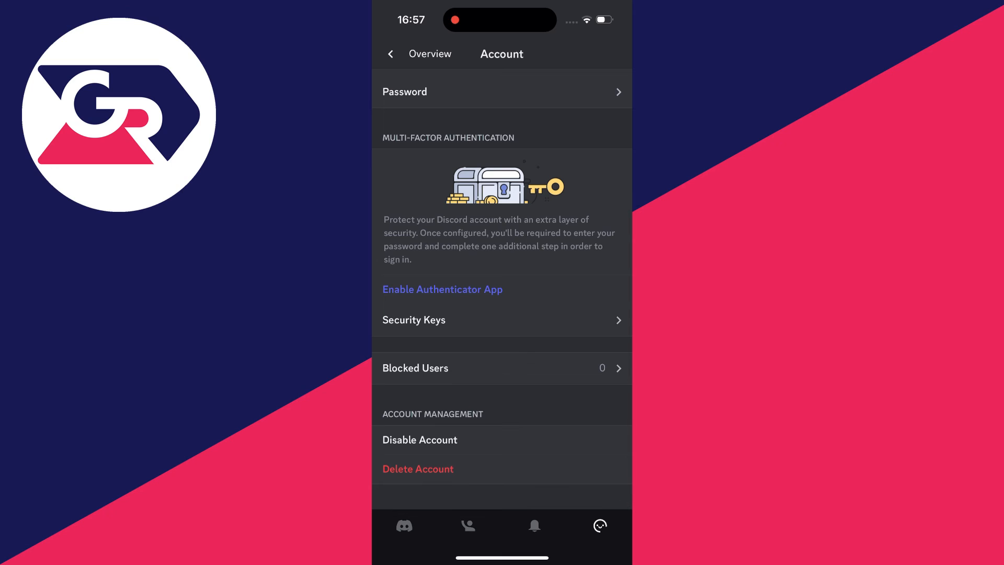
Step: Delete the account, confirming with the password, back to the Welcome screen
click(417, 468)
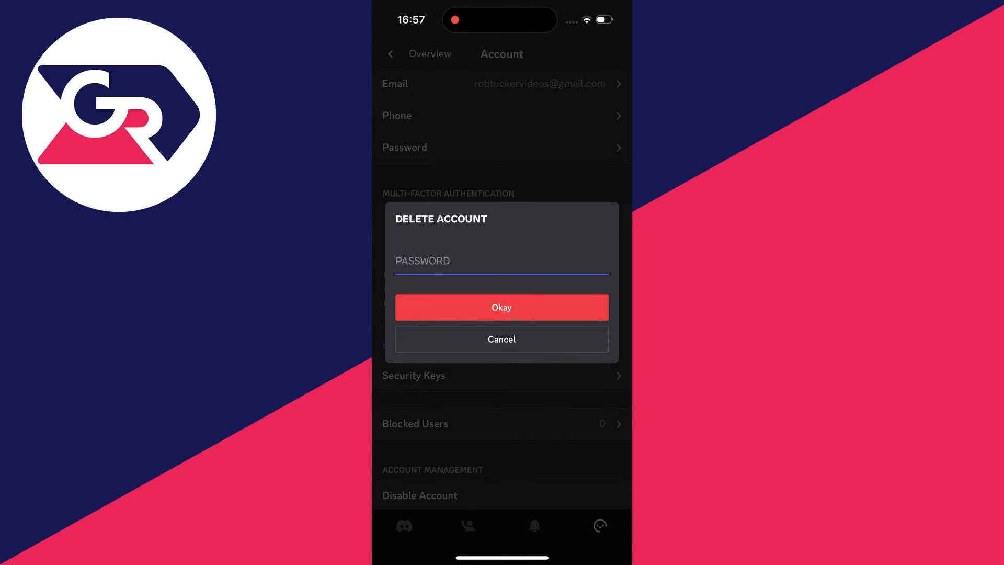
click(502, 261)
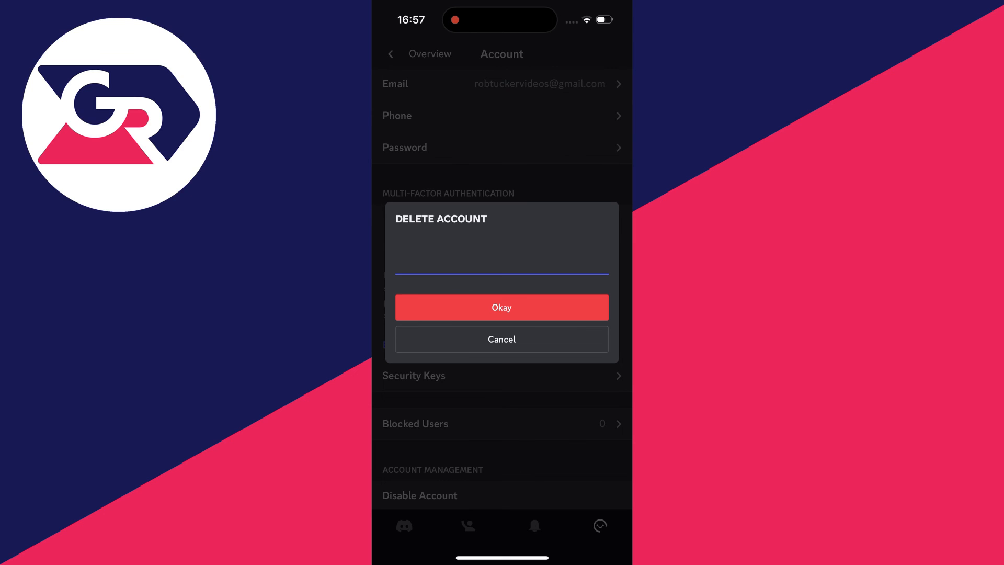
click(501, 307)
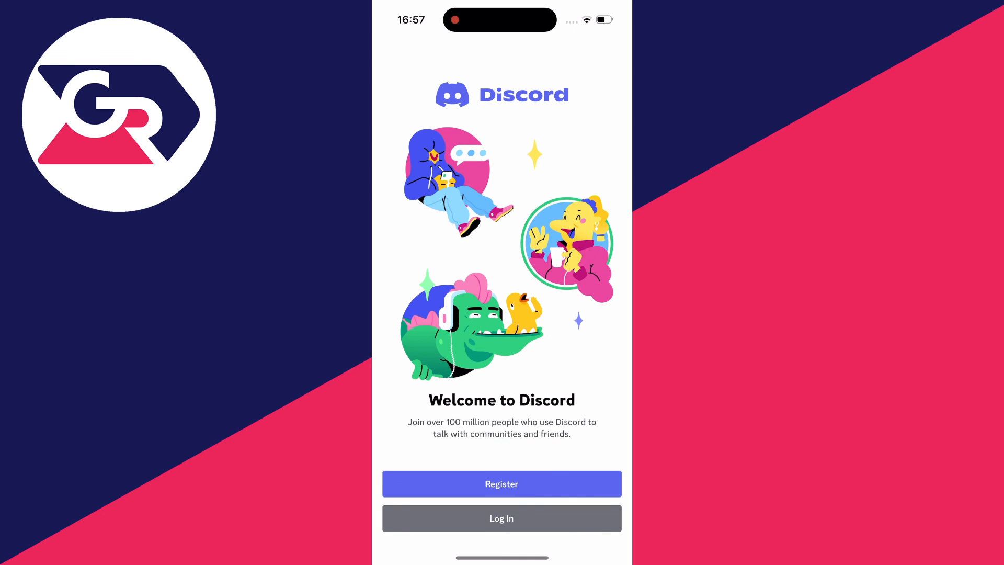